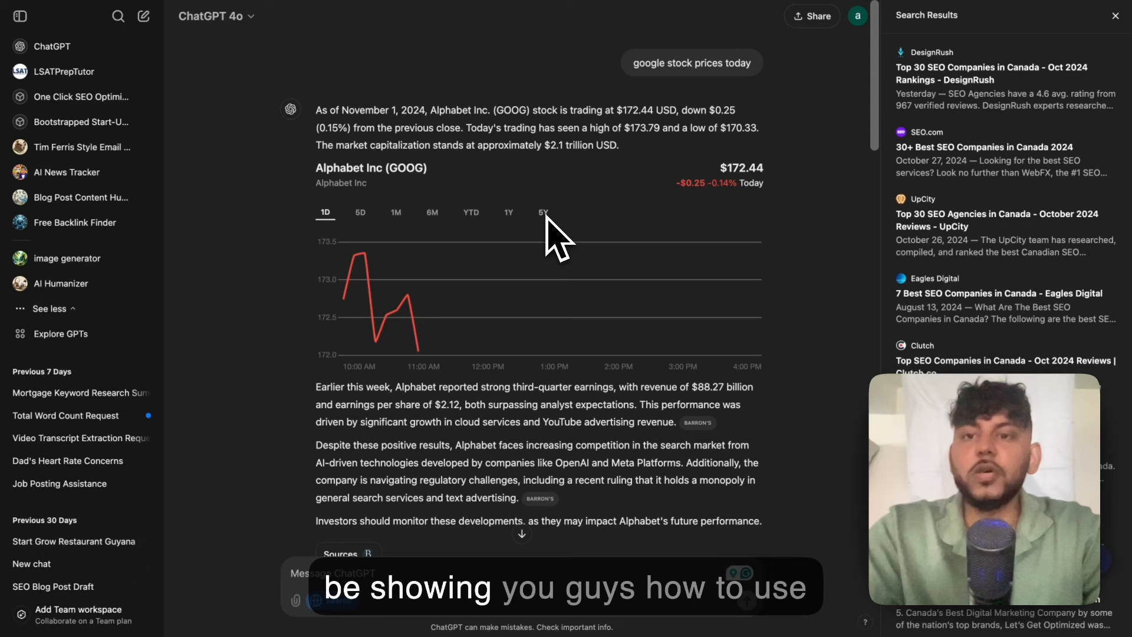
pyautogui.moveTo(606, 224)
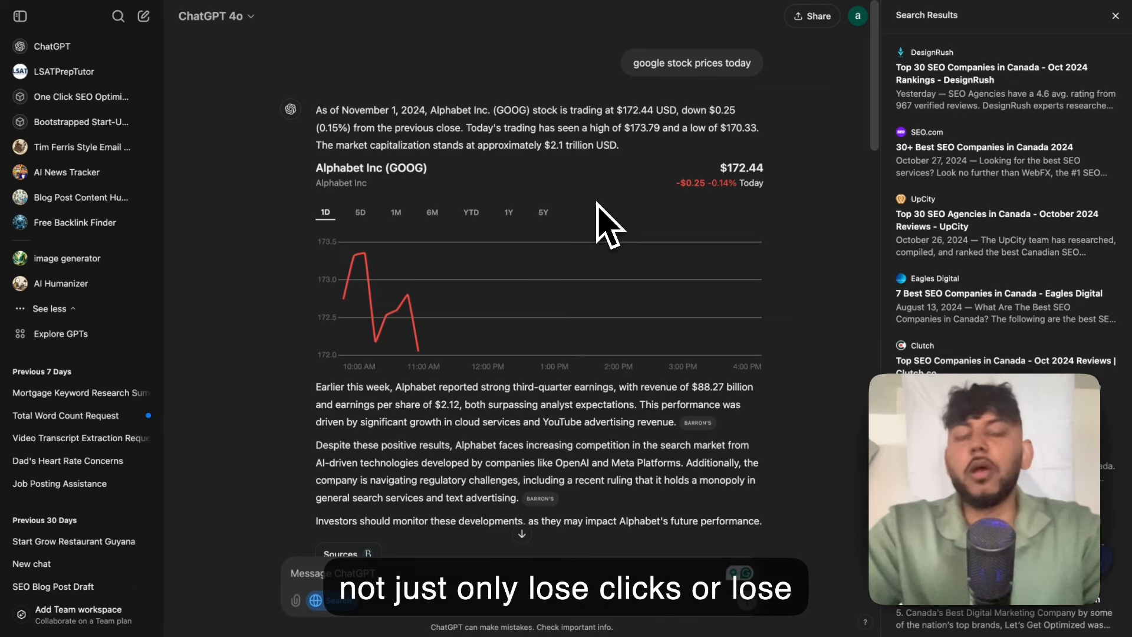
# Step: Scroll through Google's AI Overview and results for current mortgage news in Canada
pyautogui.scroll(-3)
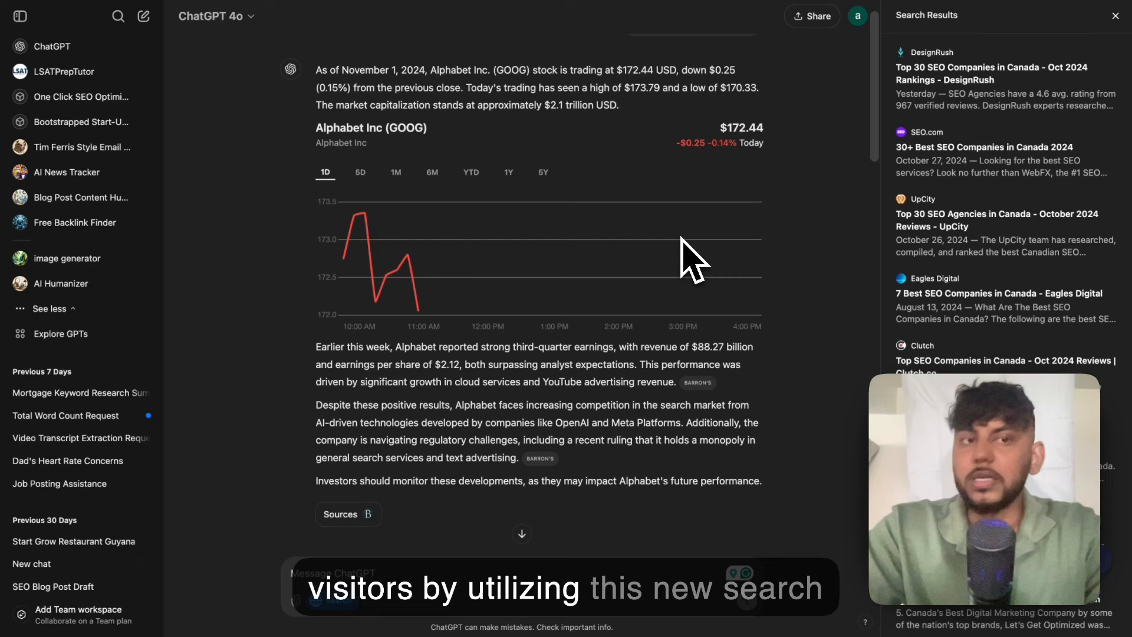
pyautogui.moveTo(798, 289)
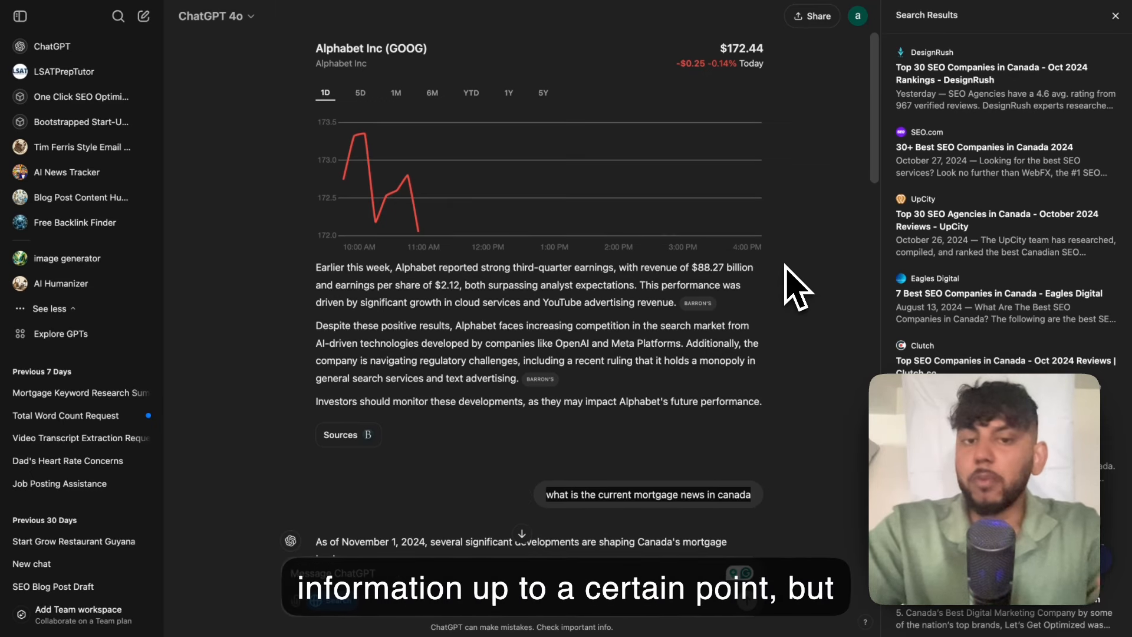
pyautogui.scroll(-3)
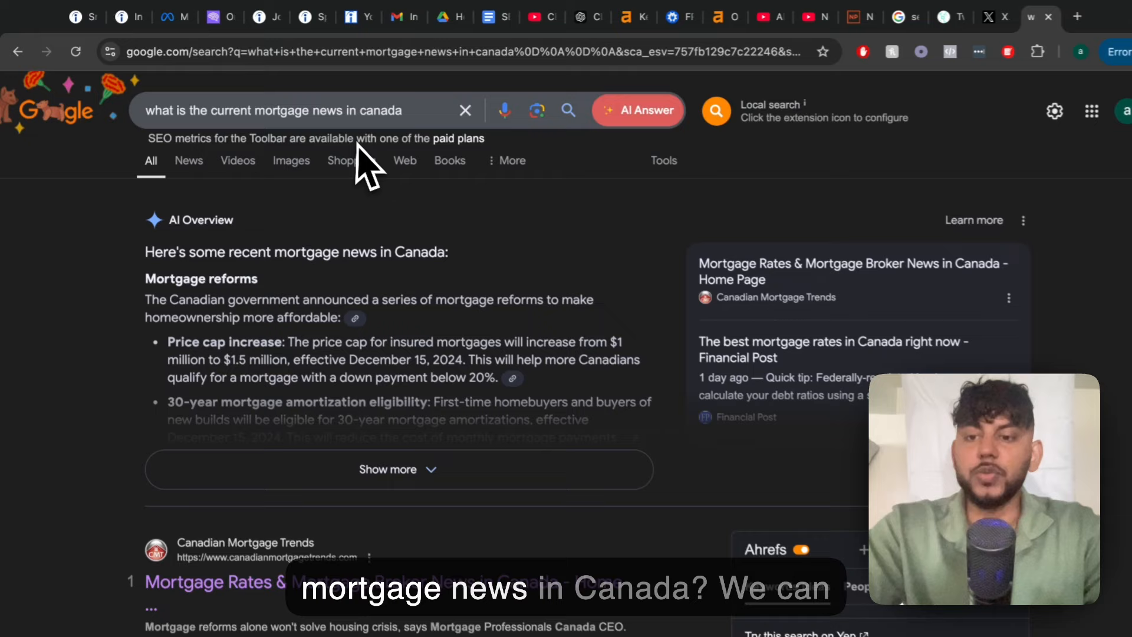
pyautogui.scroll(-3)
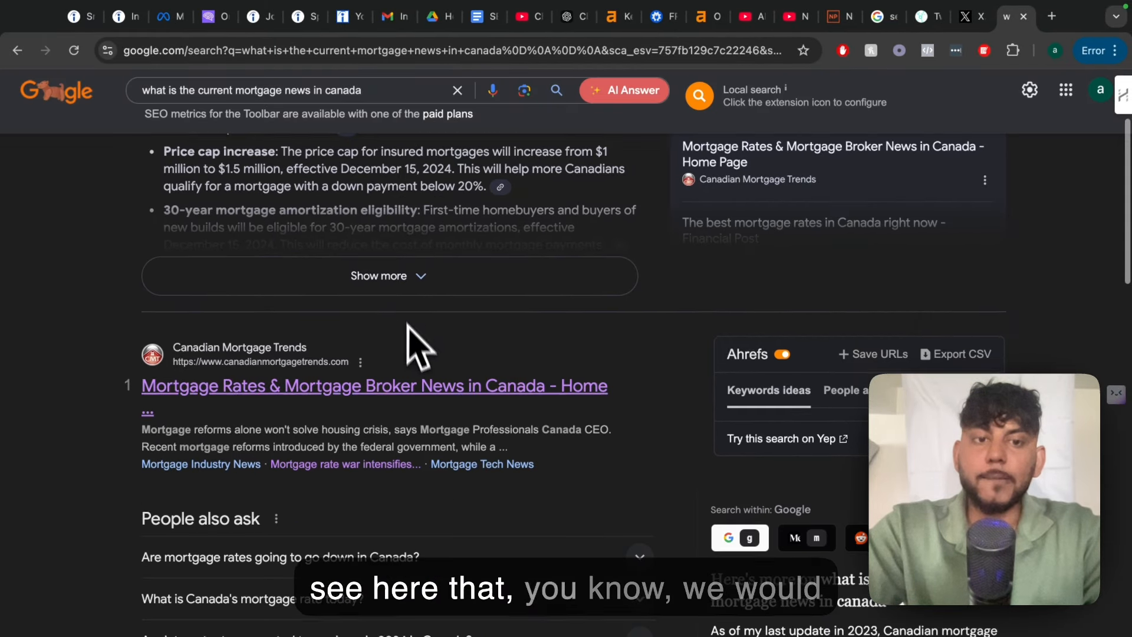
pyautogui.scroll(-3)
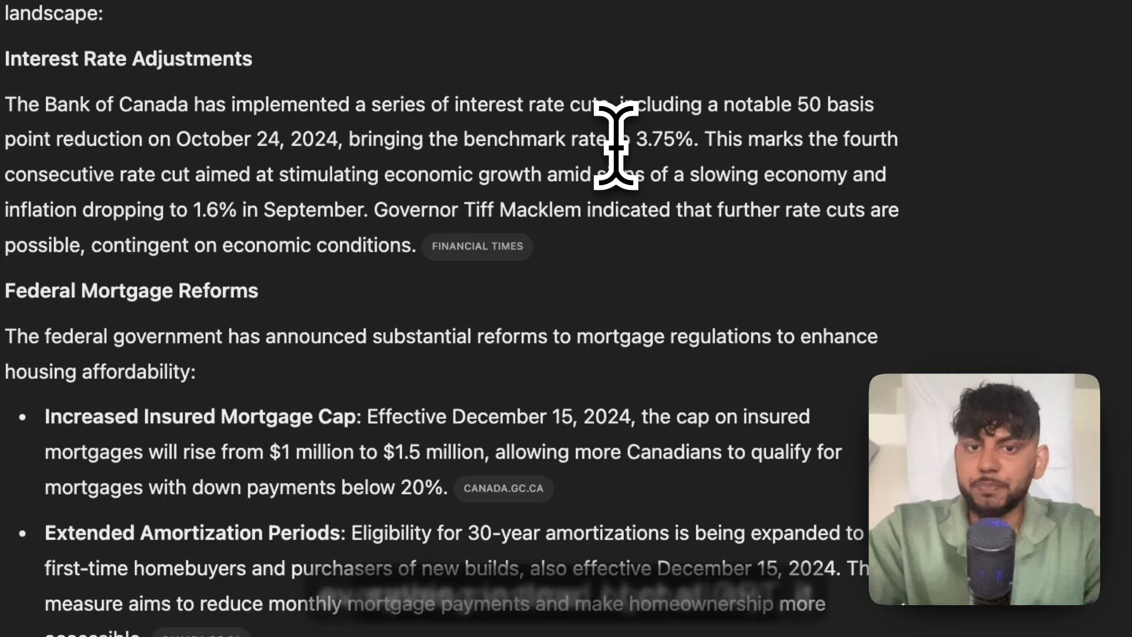
pyautogui.scroll(-3)
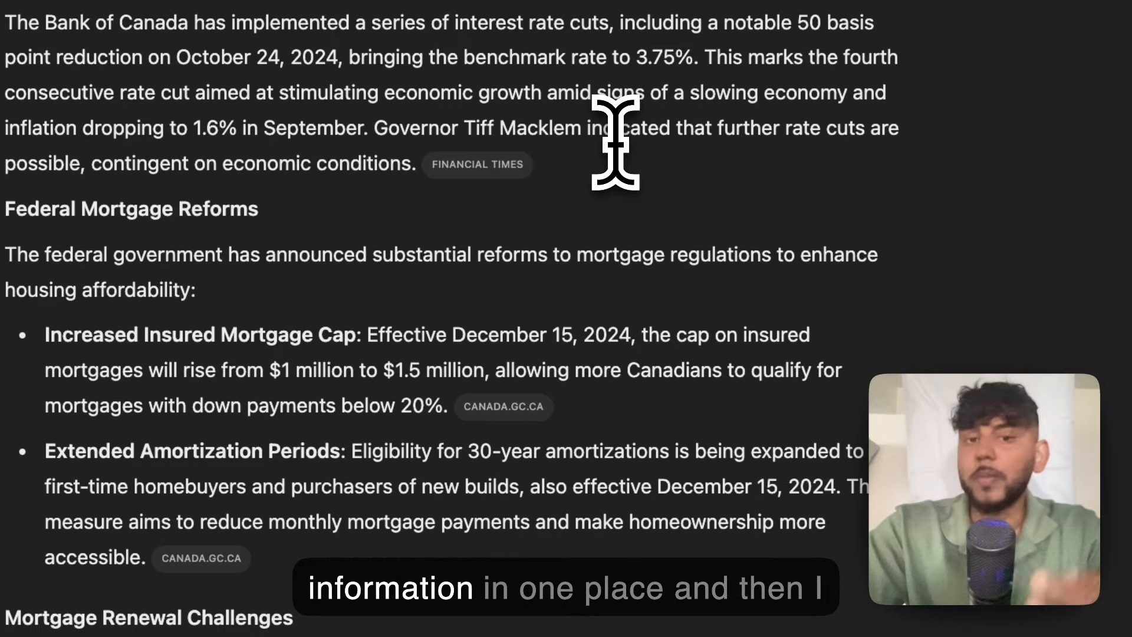
pyautogui.scroll(-3)
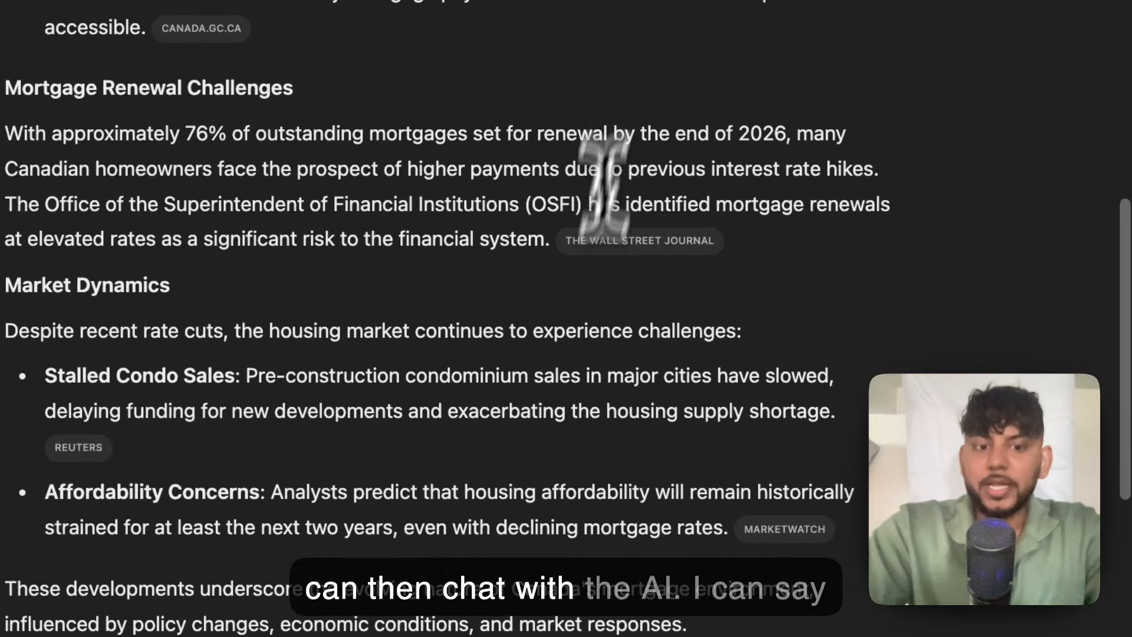
pyautogui.scroll(-3)
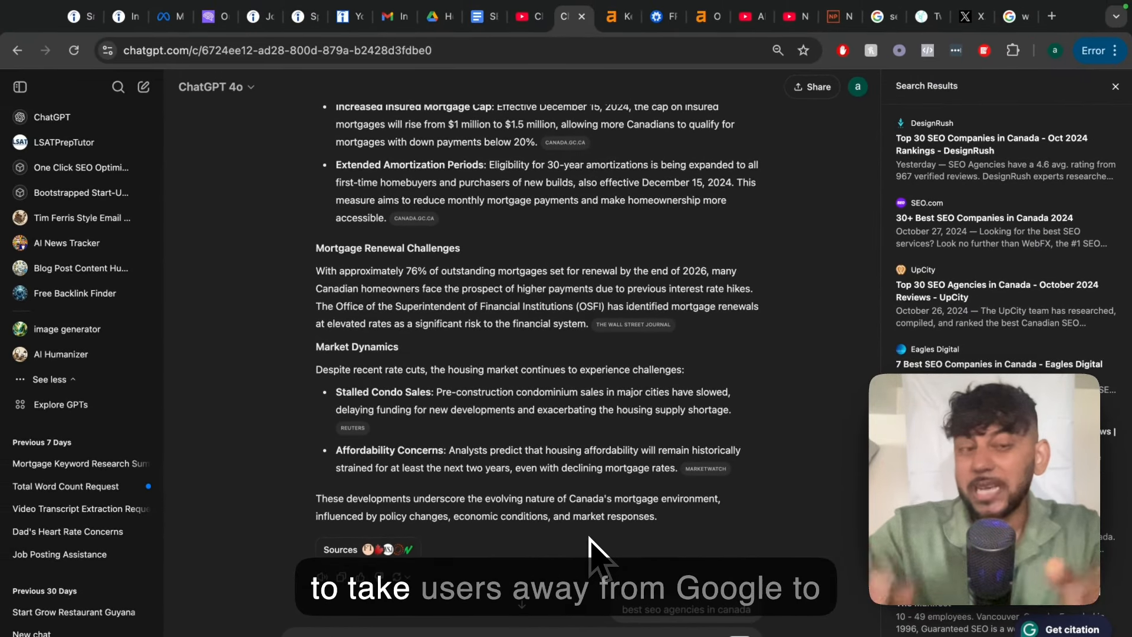
pyautogui.moveTo(645, 431)
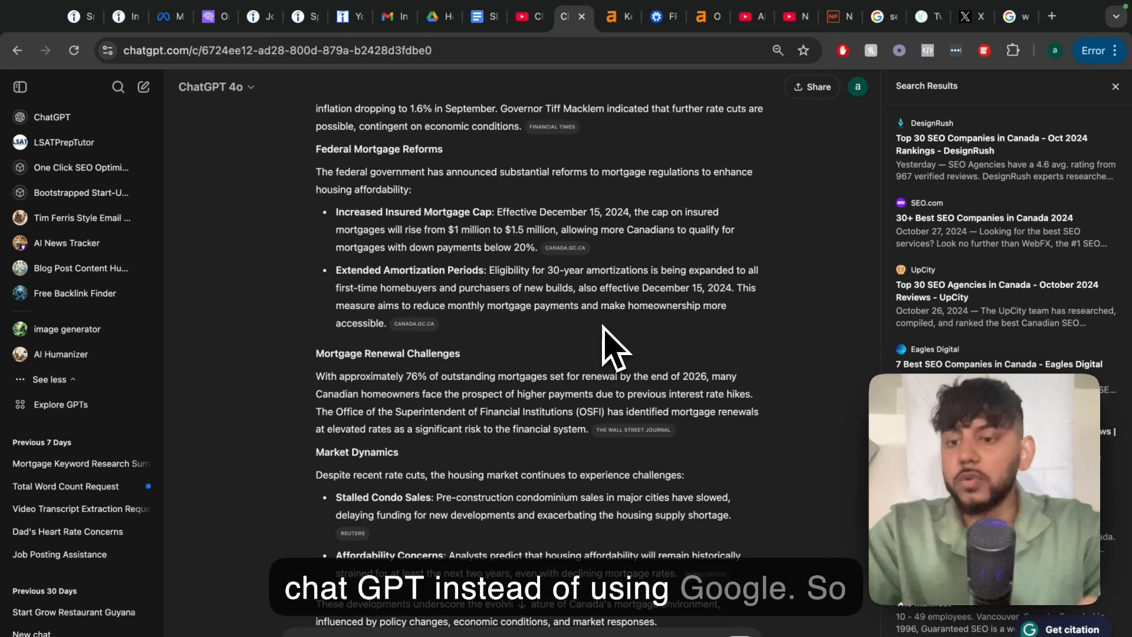
pyautogui.scroll(-3)
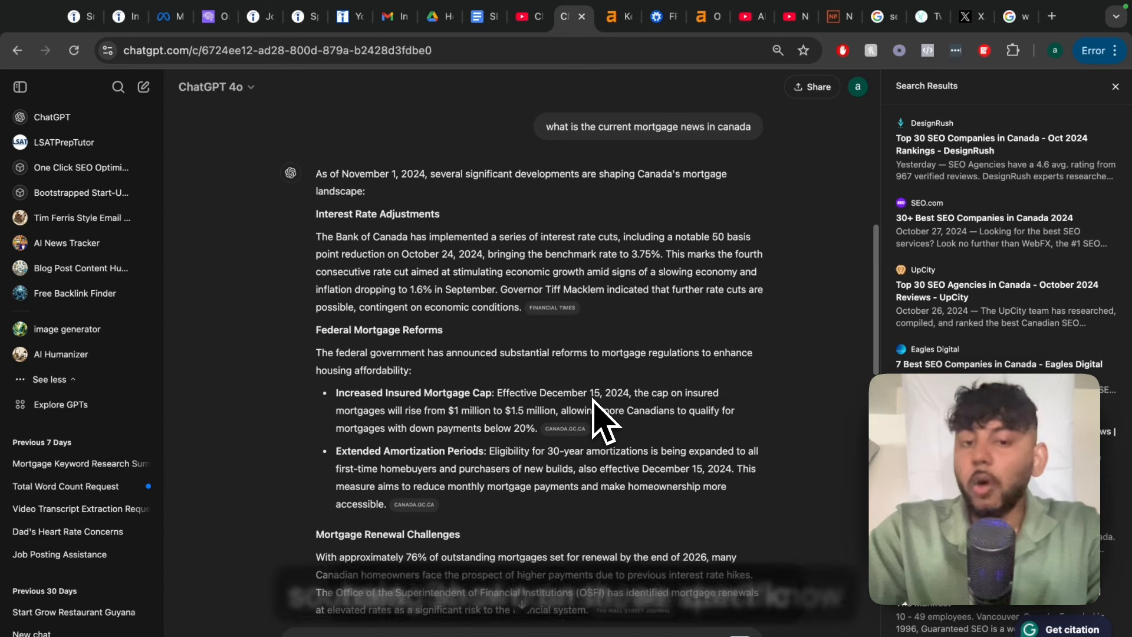
pyautogui.moveTo(506, 513)
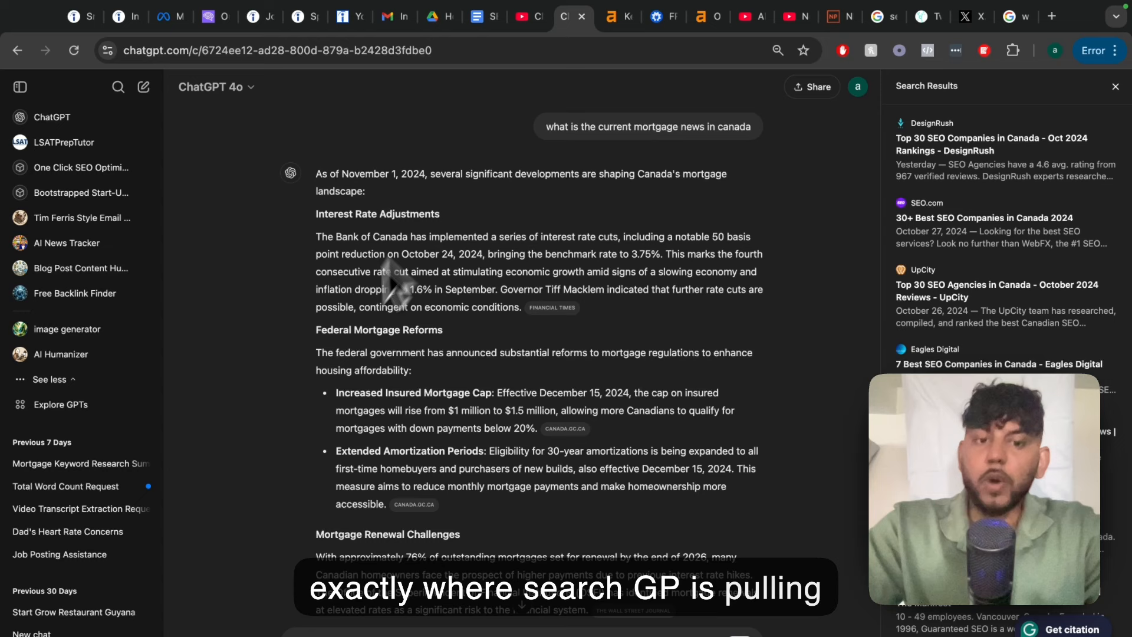
pyautogui.moveTo(498, 360)
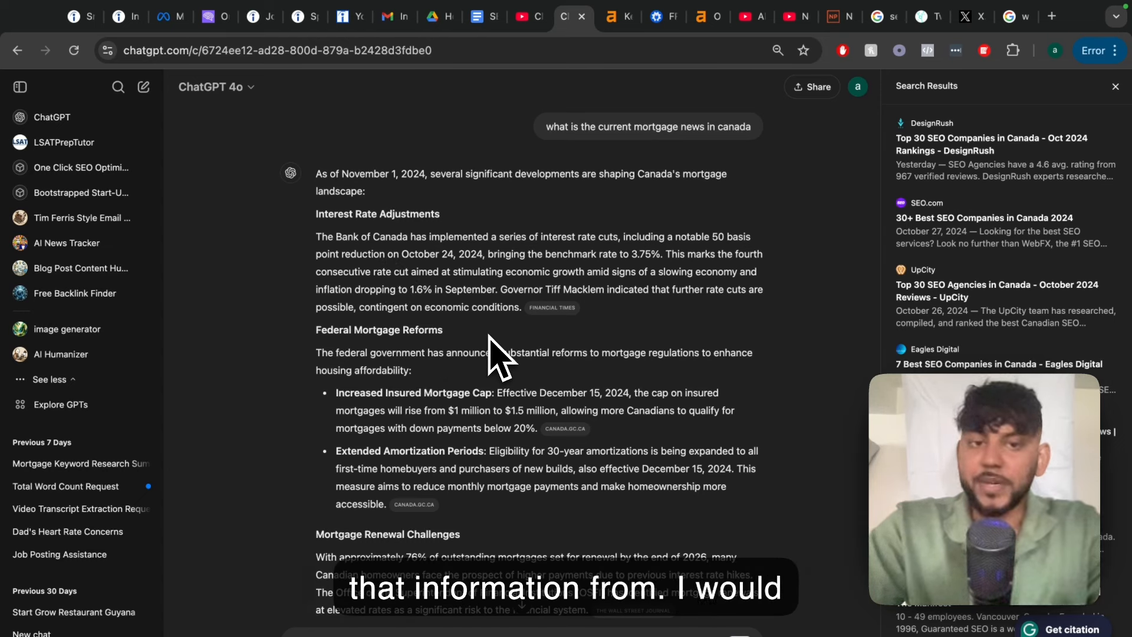
pyautogui.moveTo(519, 321)
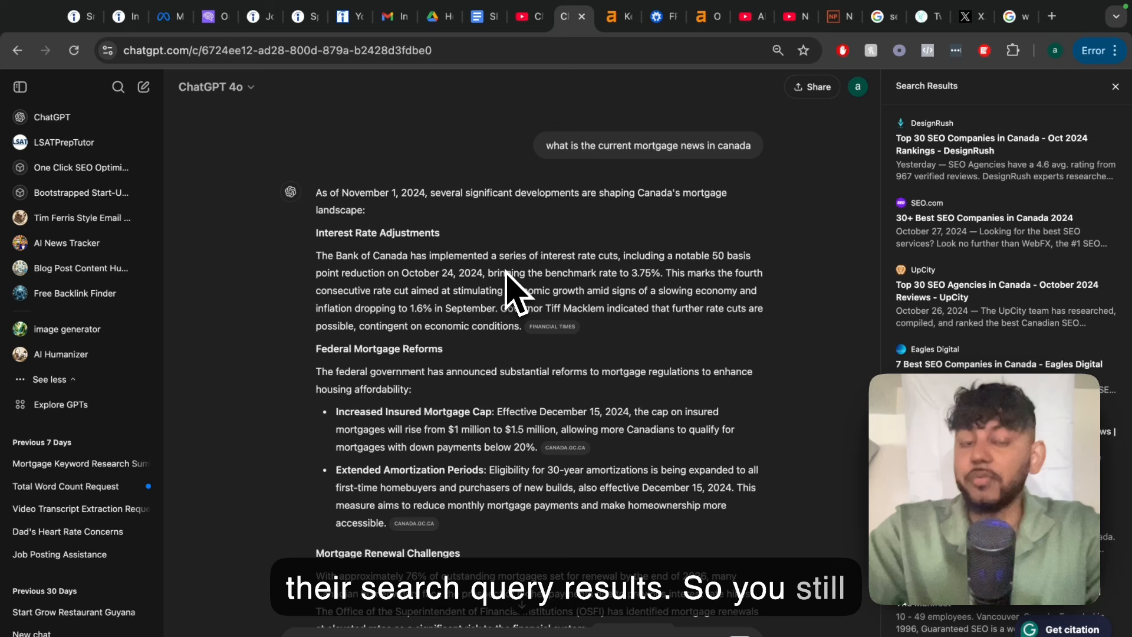
pyautogui.scroll(-3)
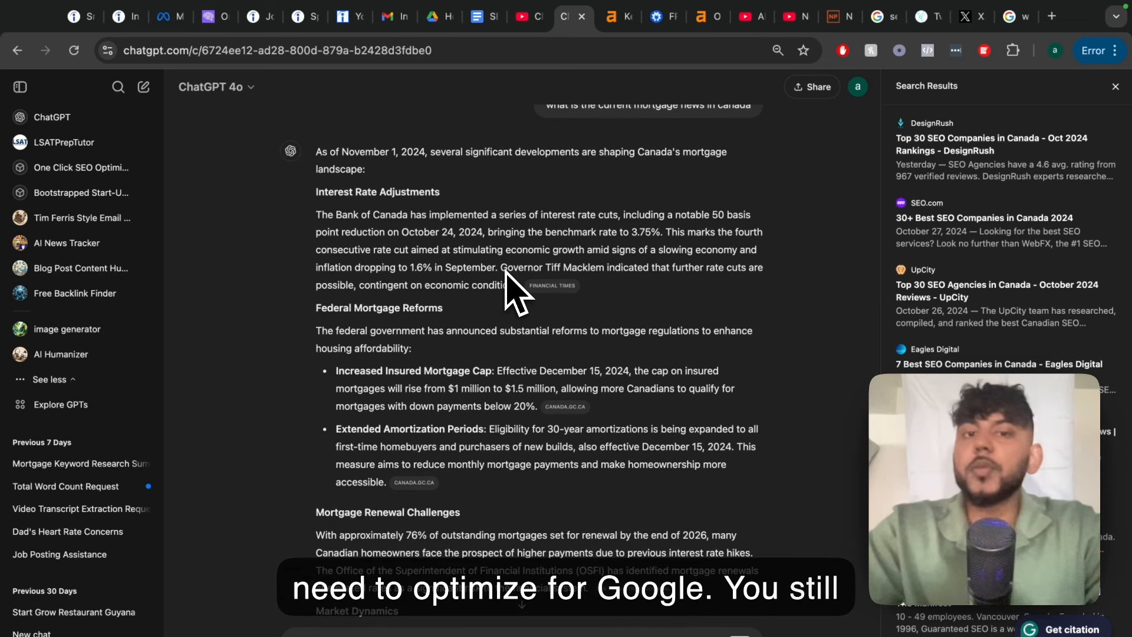
pyautogui.scroll(-3)
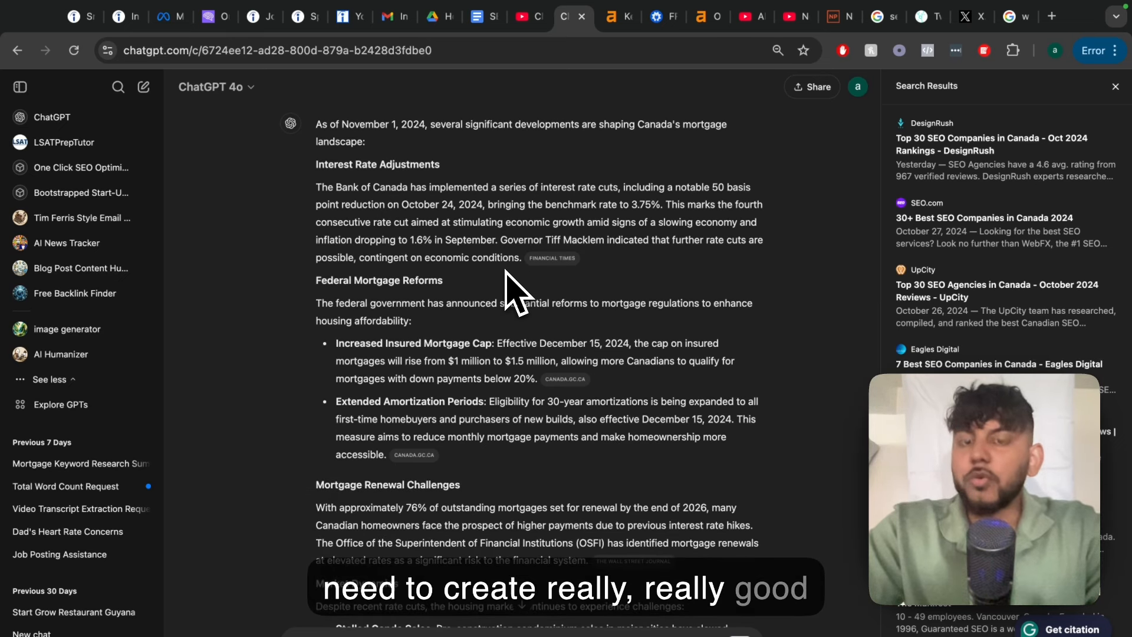
pyautogui.scroll(-3)
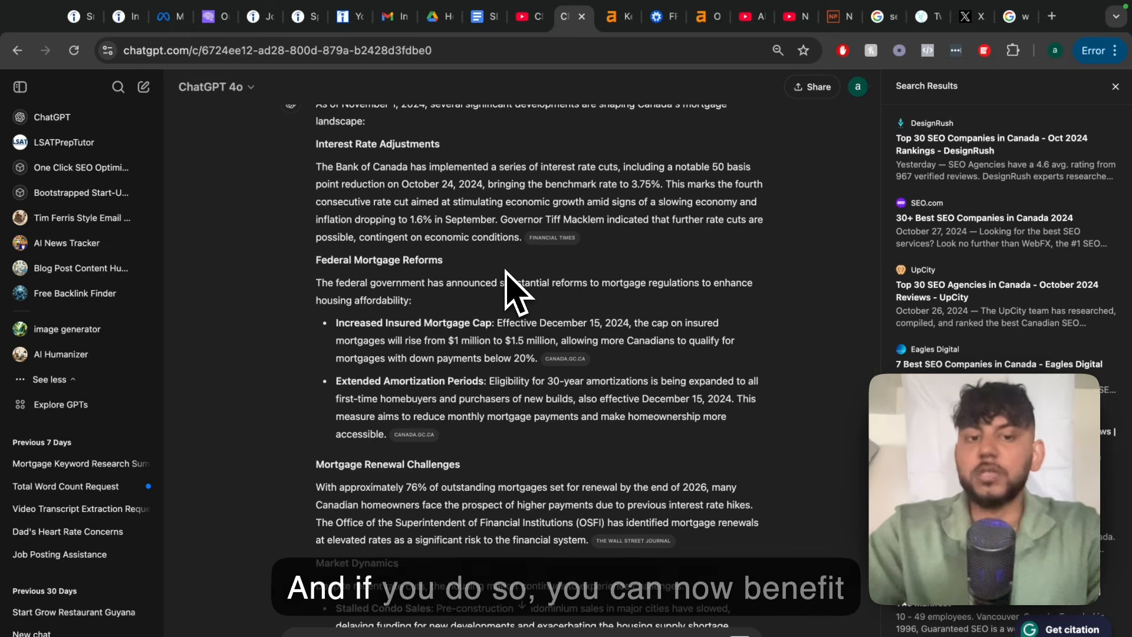
pyautogui.scroll(-3)
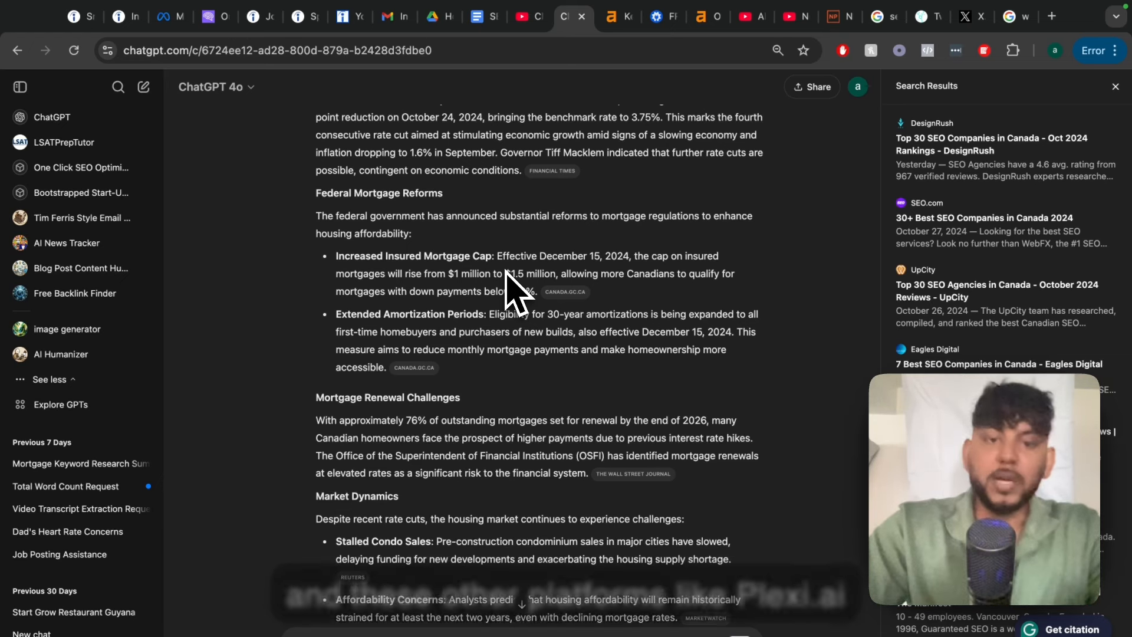
pyautogui.scroll(-3)
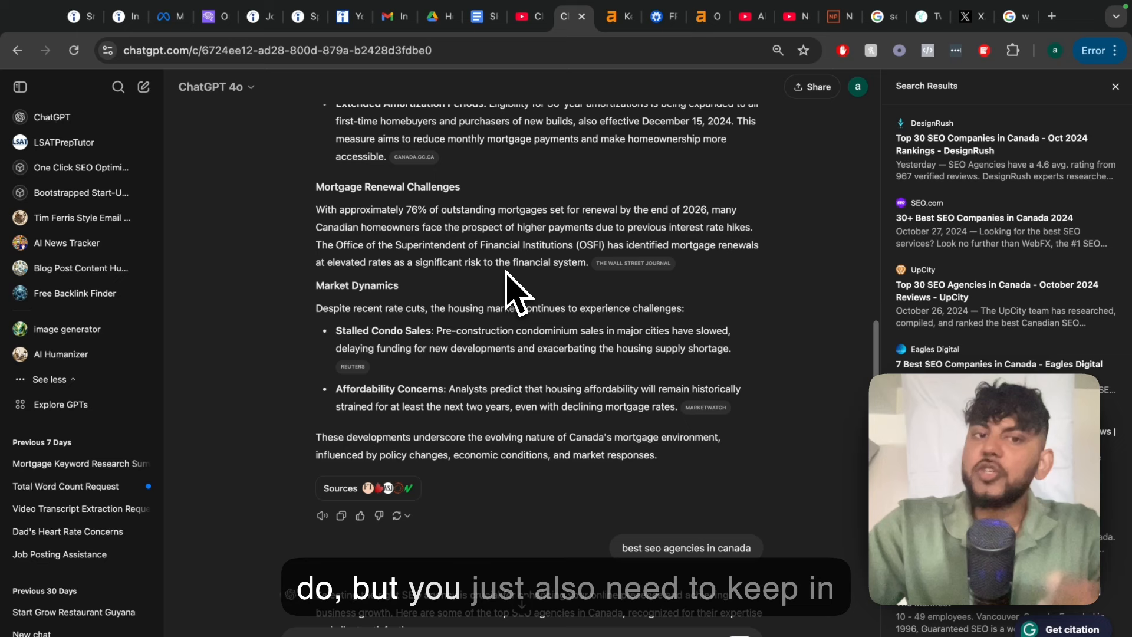
pyautogui.scroll(-3)
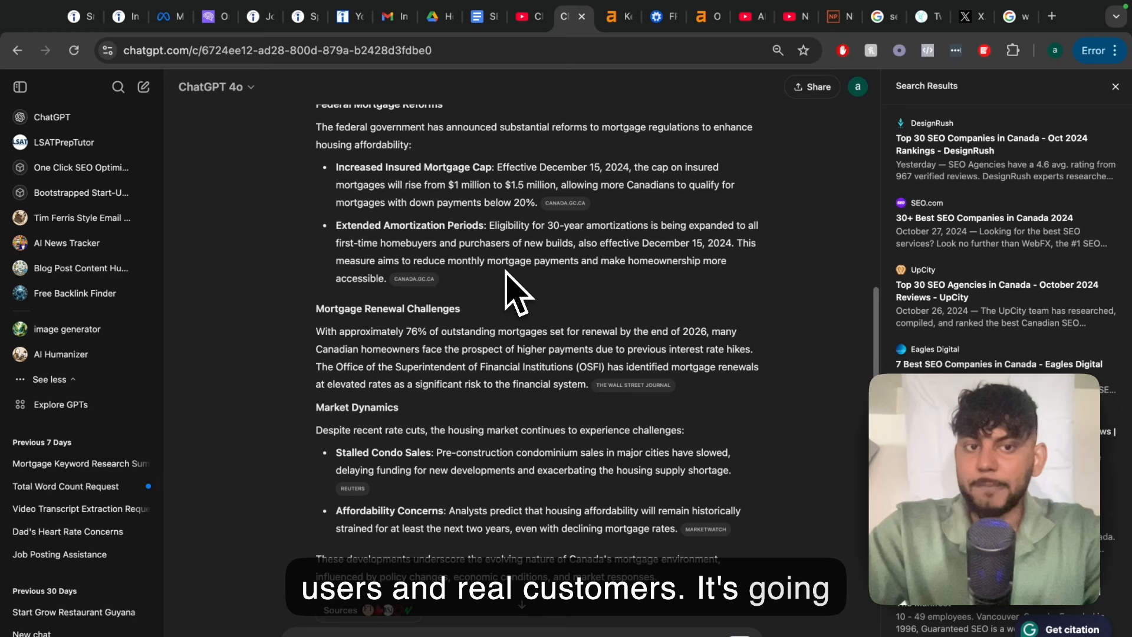
pyautogui.scroll(-3)
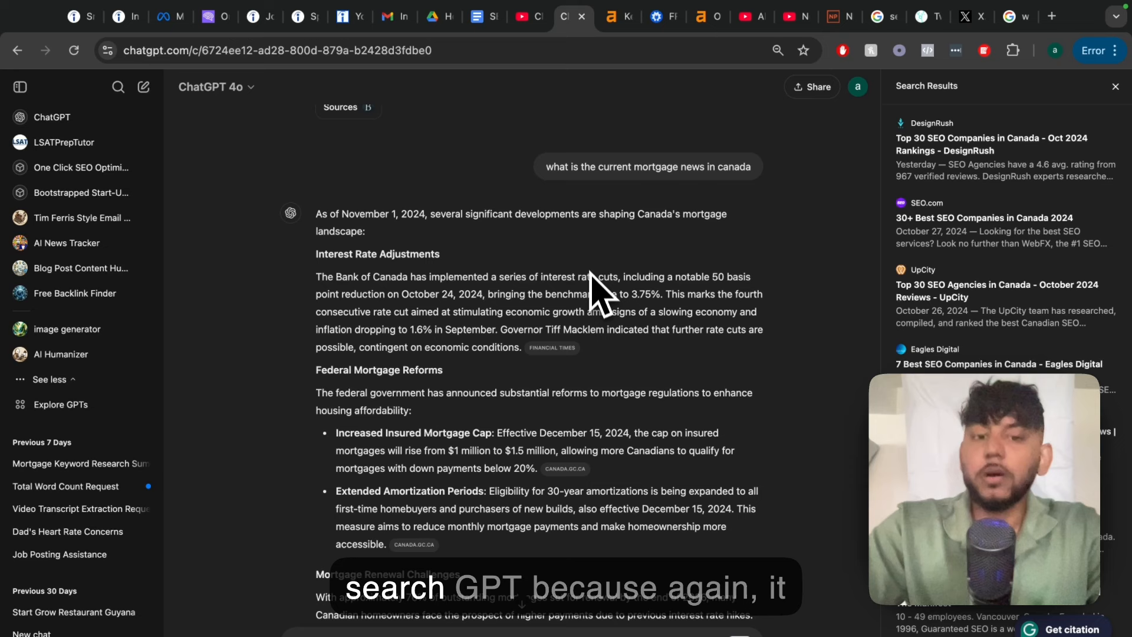
pyautogui.scroll(-3)
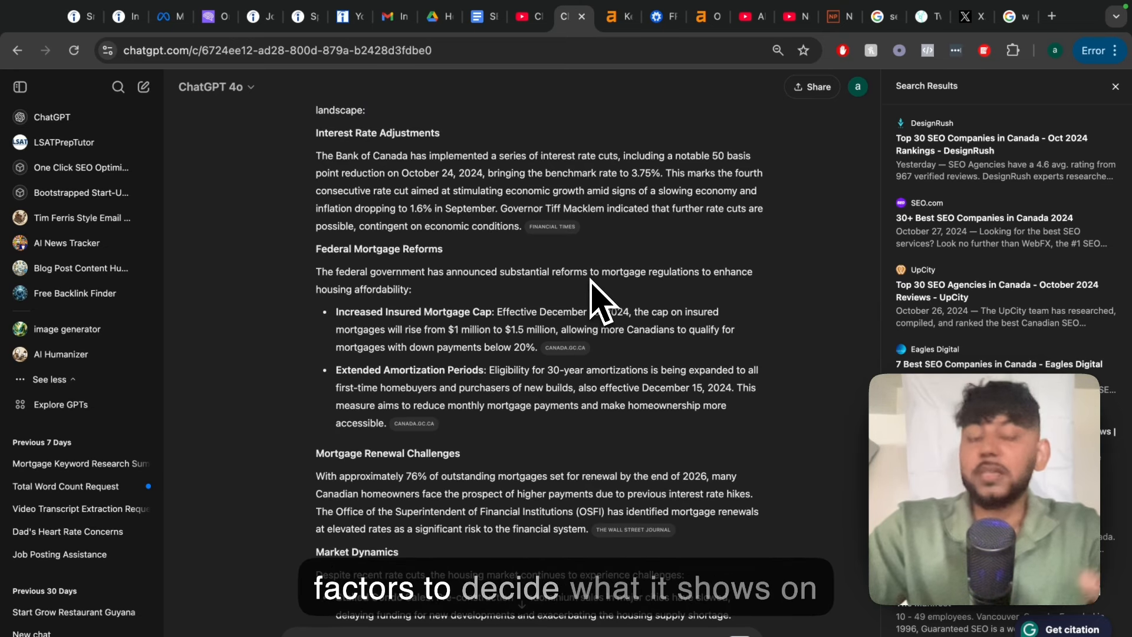
pyautogui.scroll(-3)
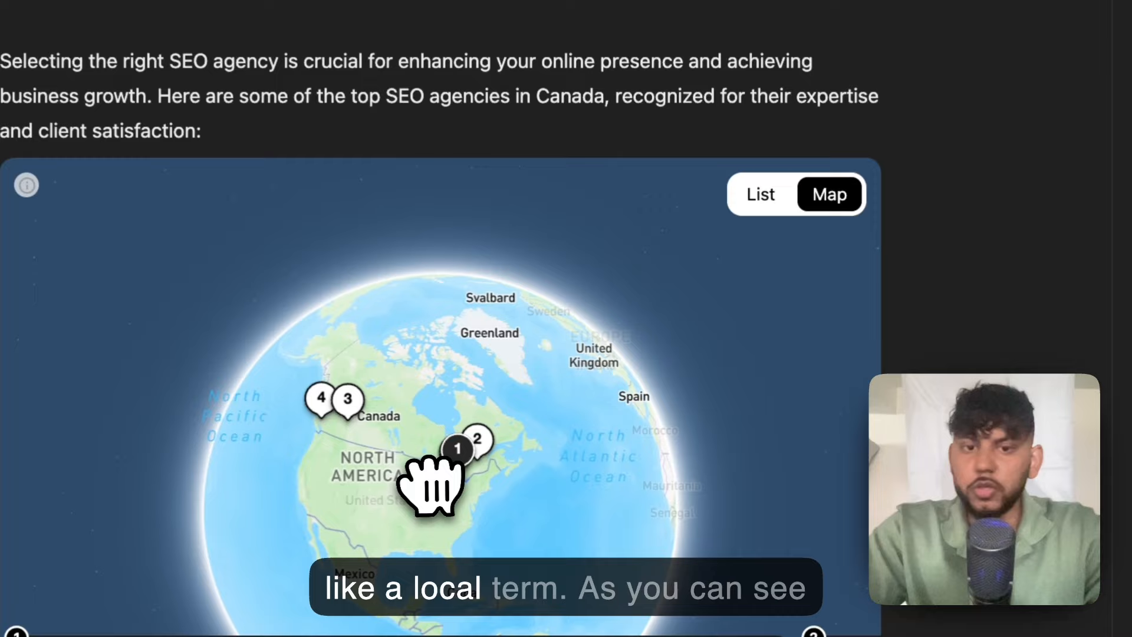
# Step: Scroll the SEO agencies answer to the map card for agency 6, Local SEO Search Inc
pyautogui.scroll(-3)
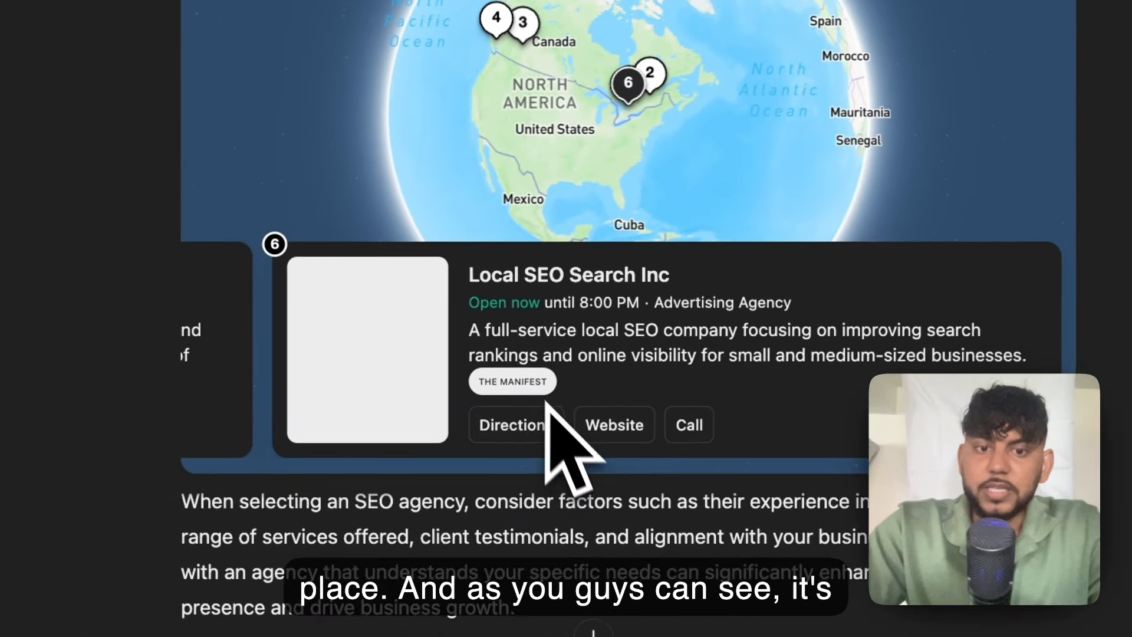
# Step: Open the UpCity top SEO agencies in Canada result from the Search Results sidebar
pyautogui.click(613, 424)
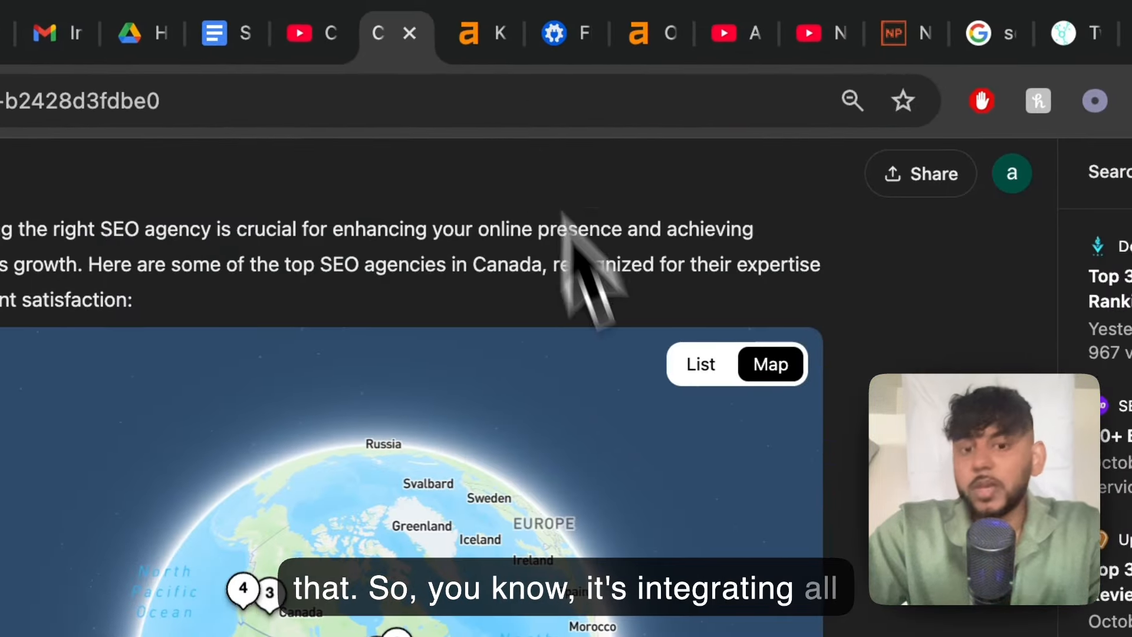
pyautogui.scroll(-3)
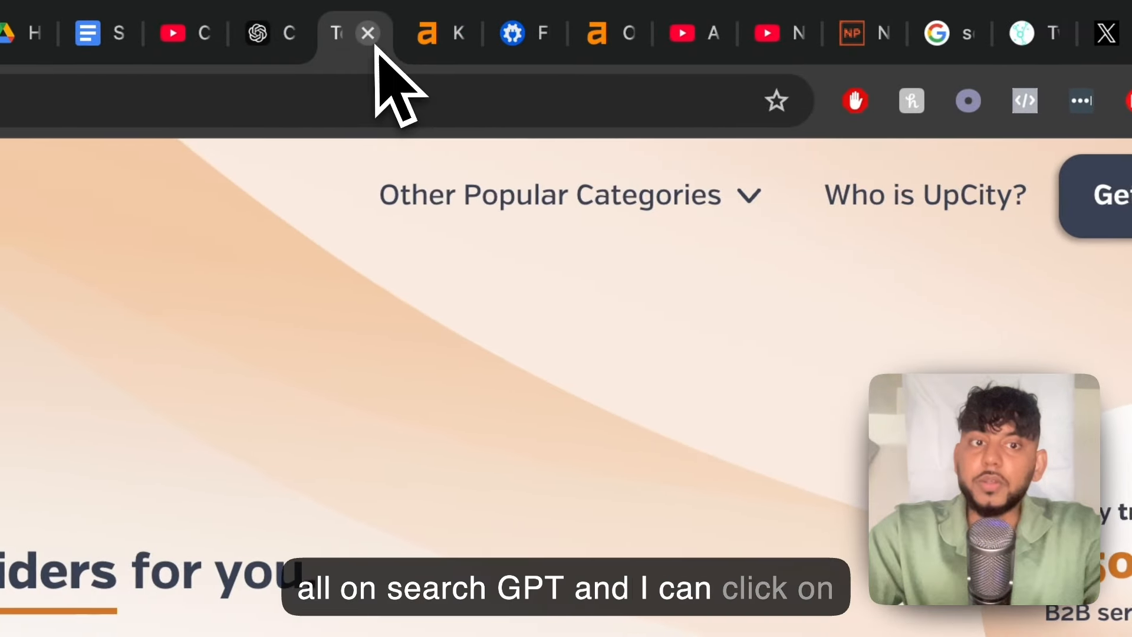
# Step: Close the UpCity tab to return to ChatGPT's Canadian SEO agencies answer
pyautogui.click(367, 33)
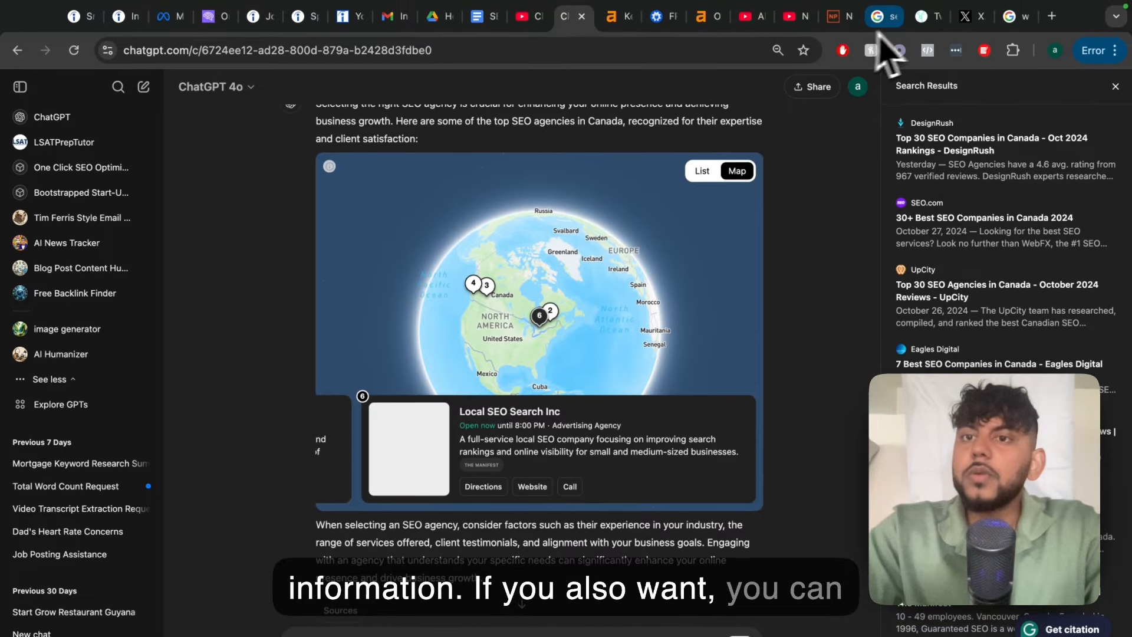
# Step: Search Google for 'search gpt chrome extension' via the 'search gpt ch' suggestion
pyautogui.click(884, 16)
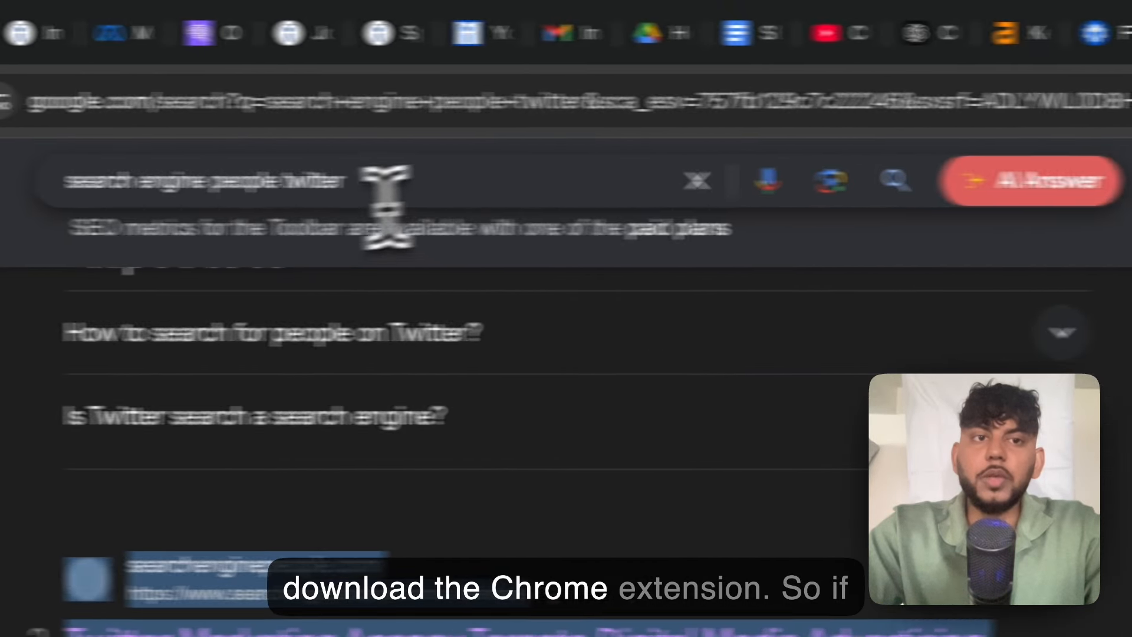
pyautogui.click(361, 181)
pyautogui.write('search gpt ch')
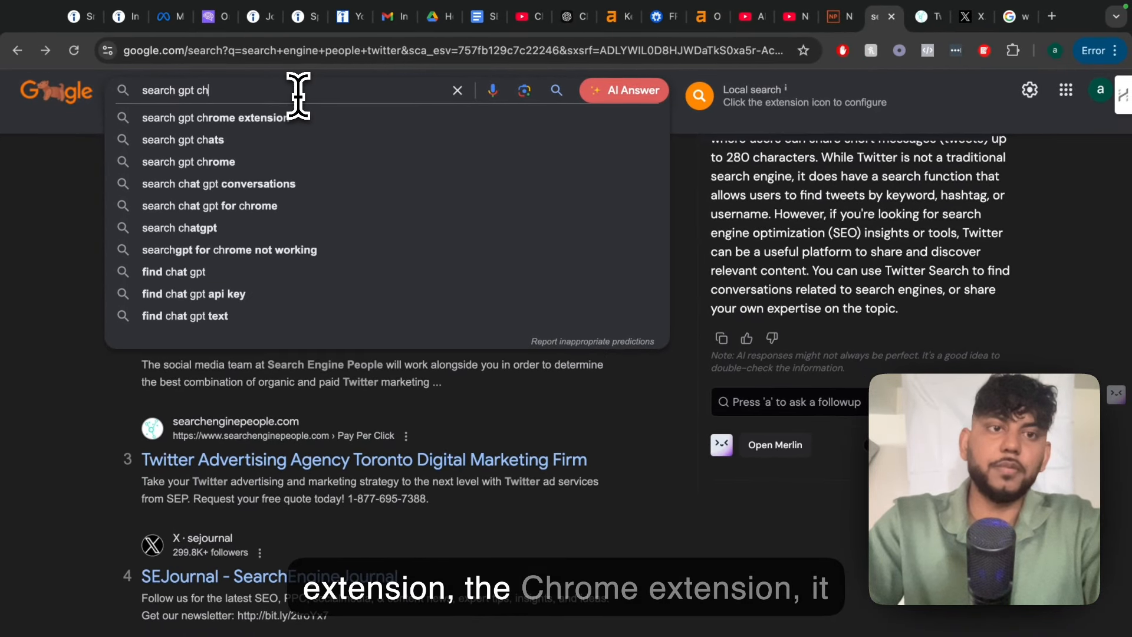
pyautogui.click(225, 116)
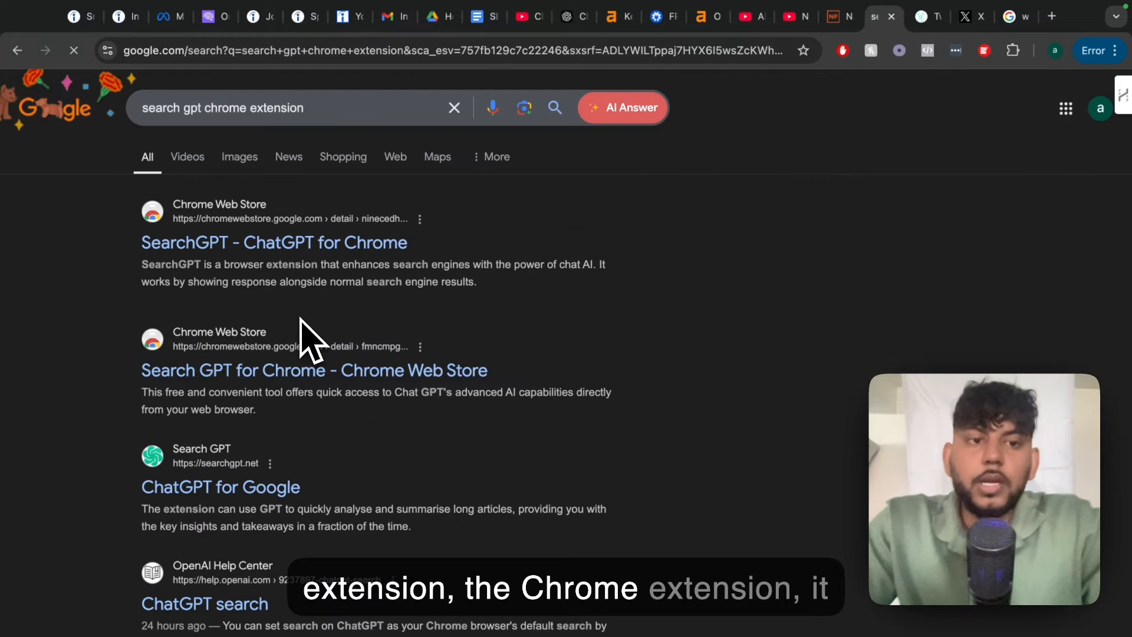
# Step: Open the 'SearchGPT - ChatGPT for Chrome' Chrome Web Store listing from the results
pyautogui.click(273, 242)
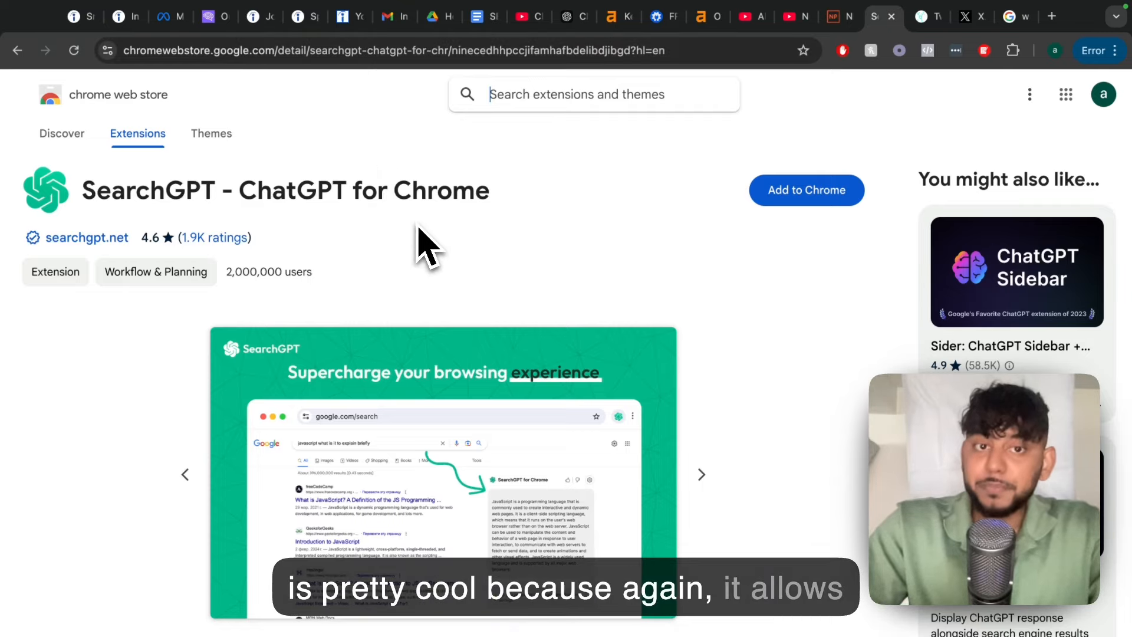
pyautogui.moveTo(404, 260)
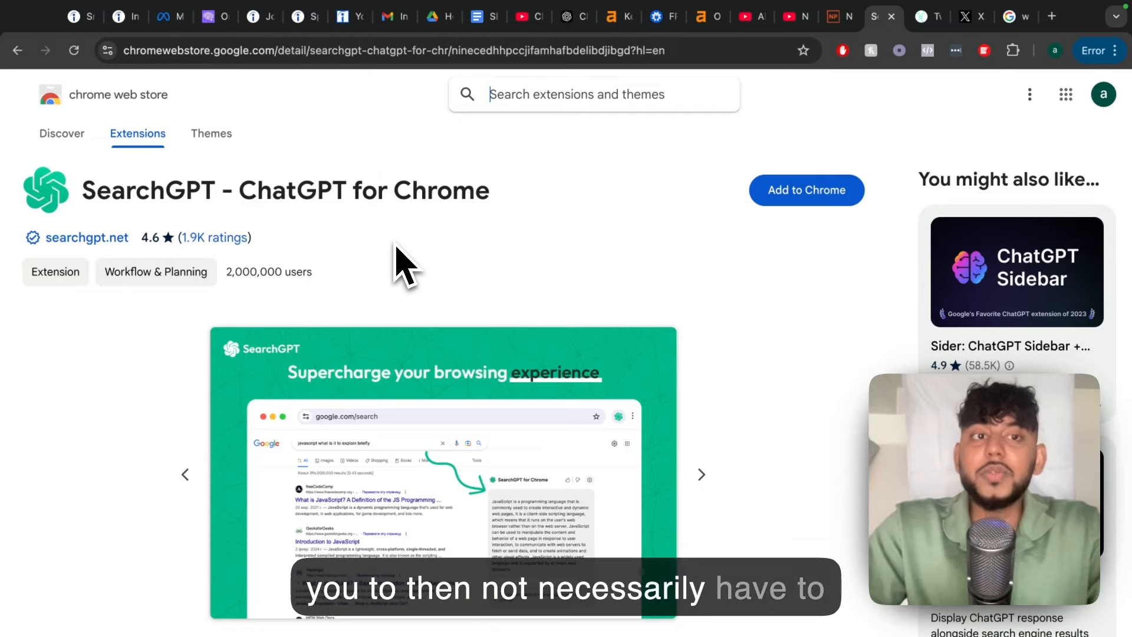